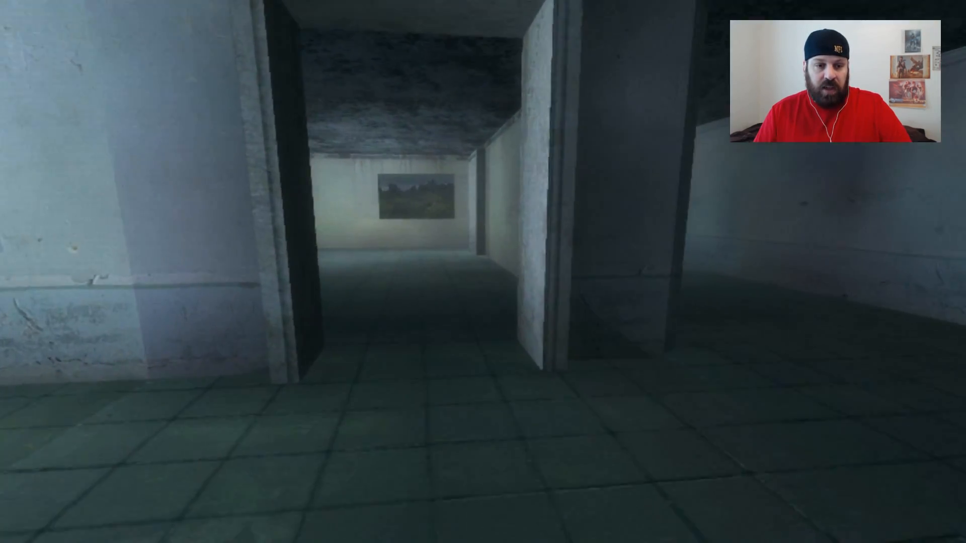
mouse_move(483, 271)
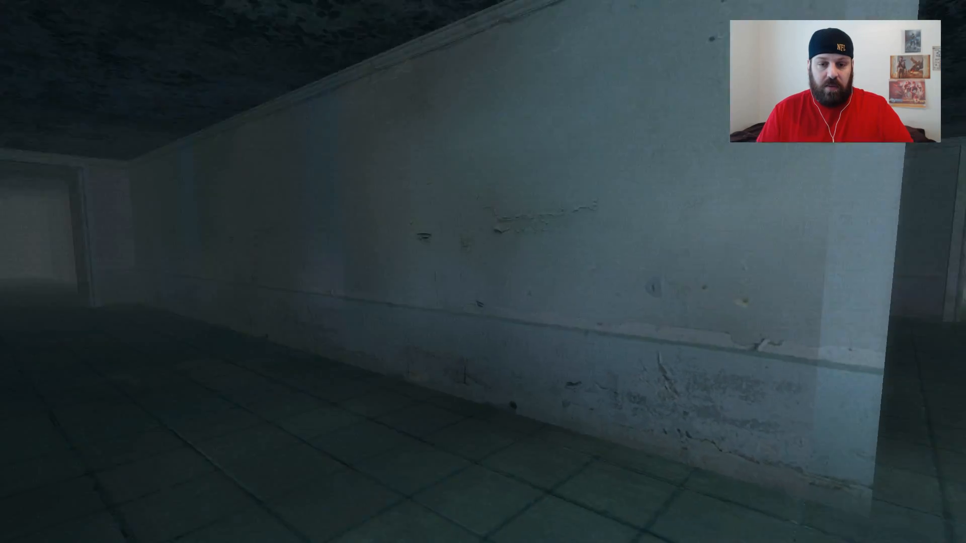
mouse_move(483, 271)
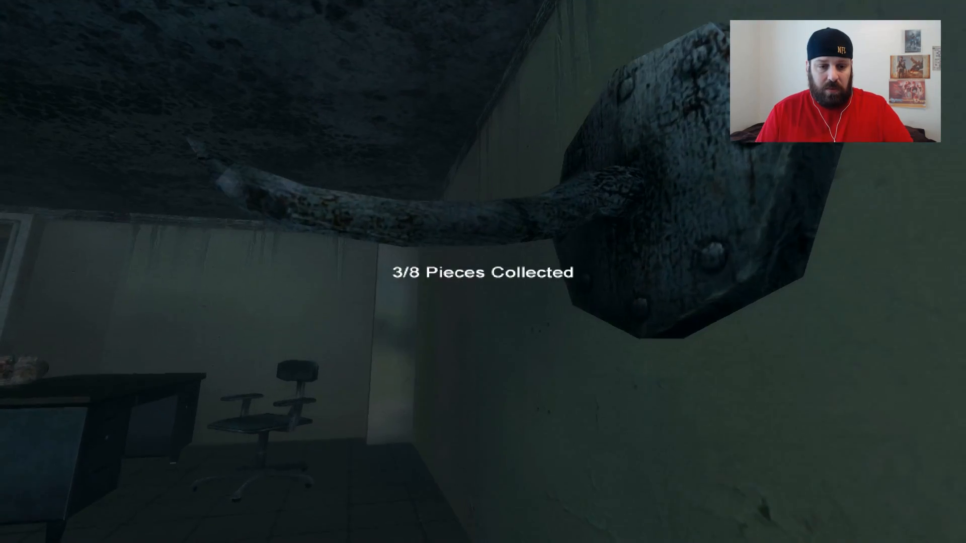
mouse_move(483, 271)
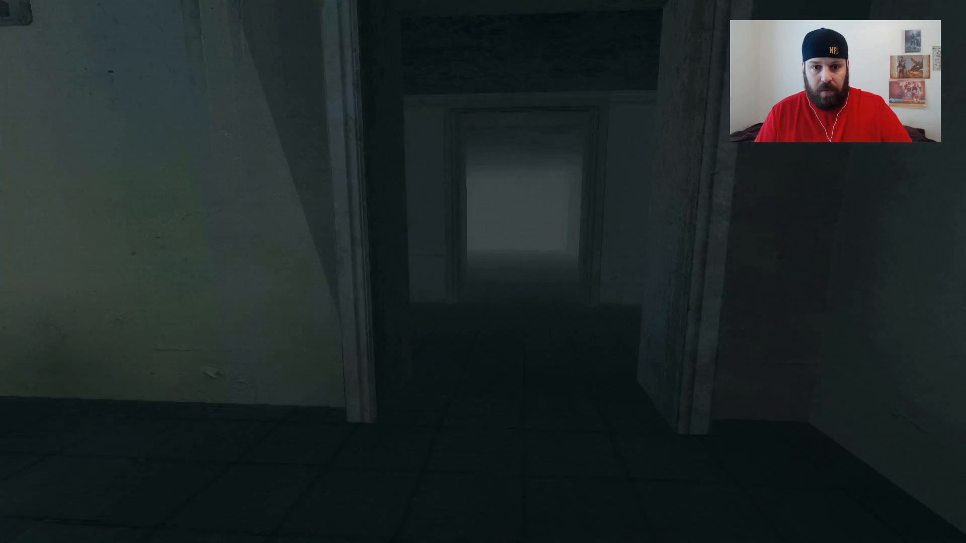
key("W")
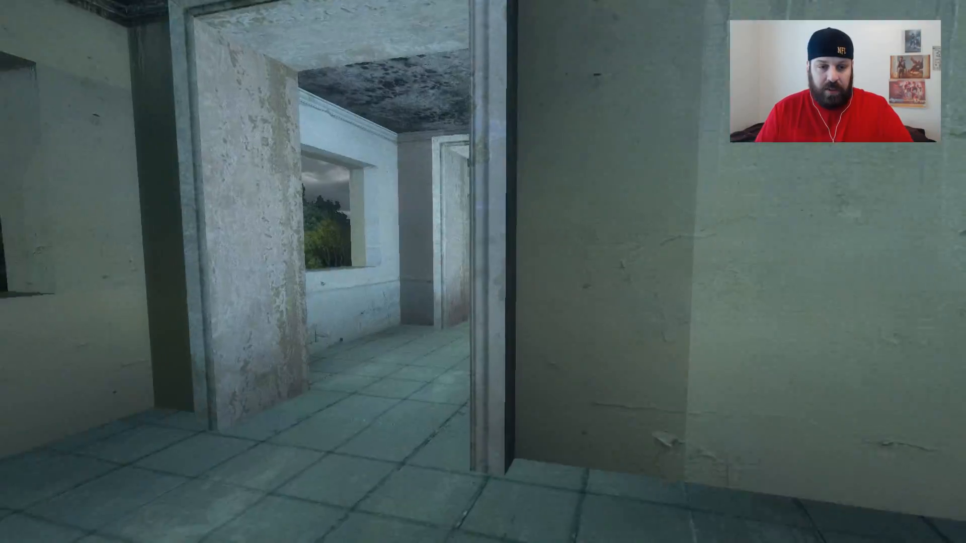
key("w")
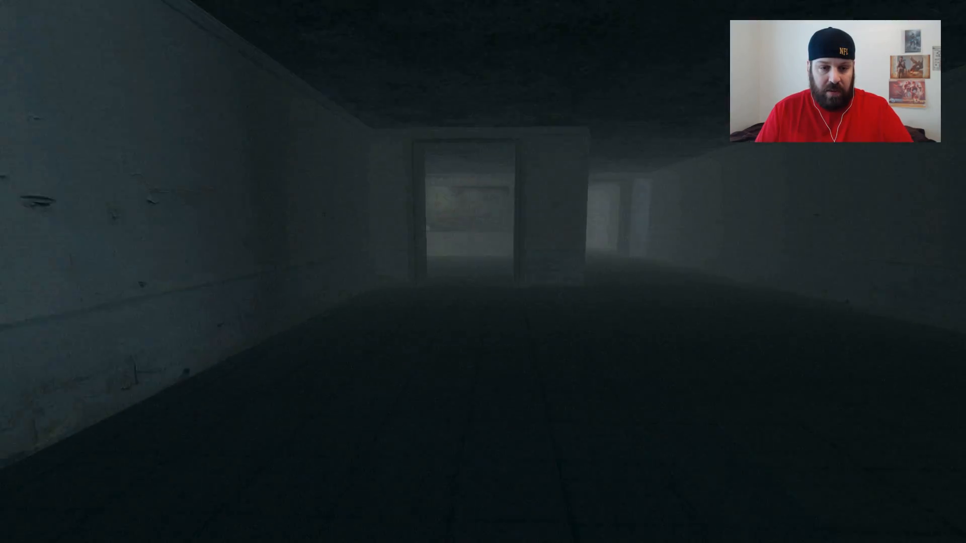
key("w")
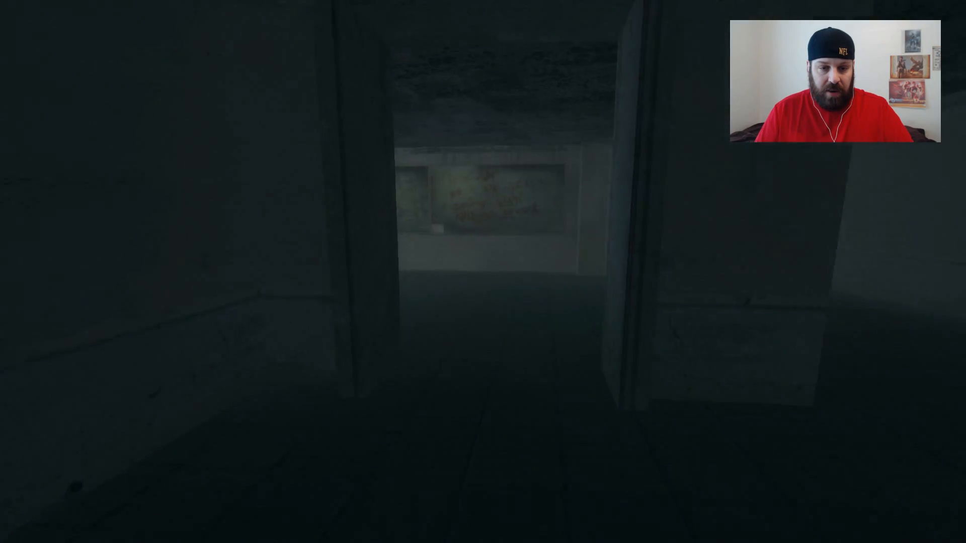